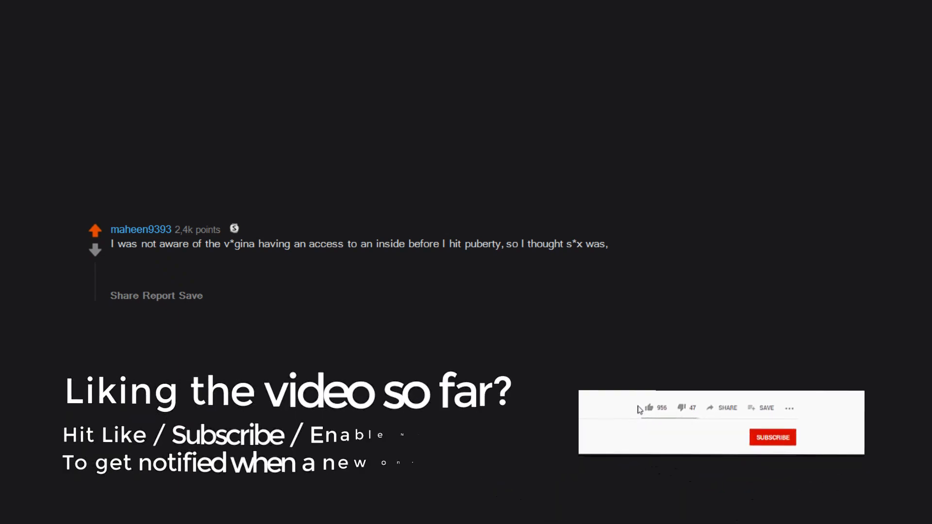
click(649, 407)
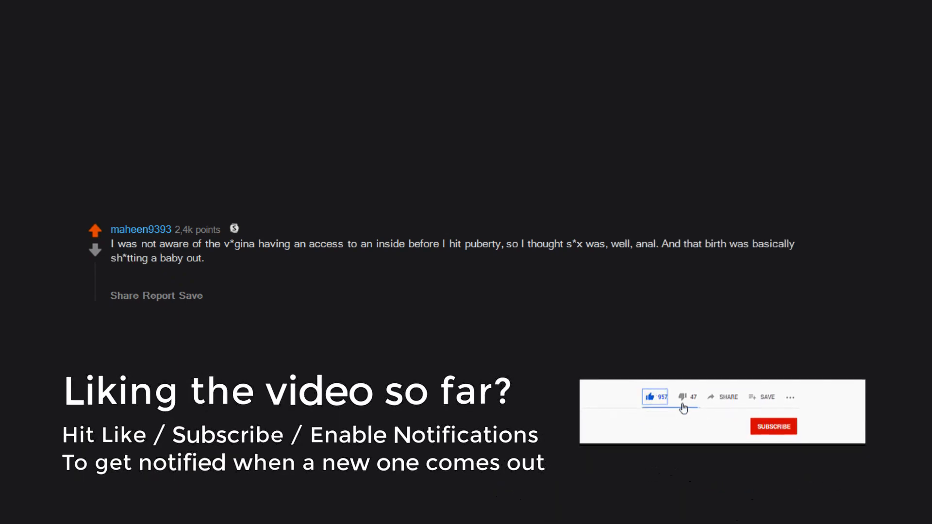
click(774, 427)
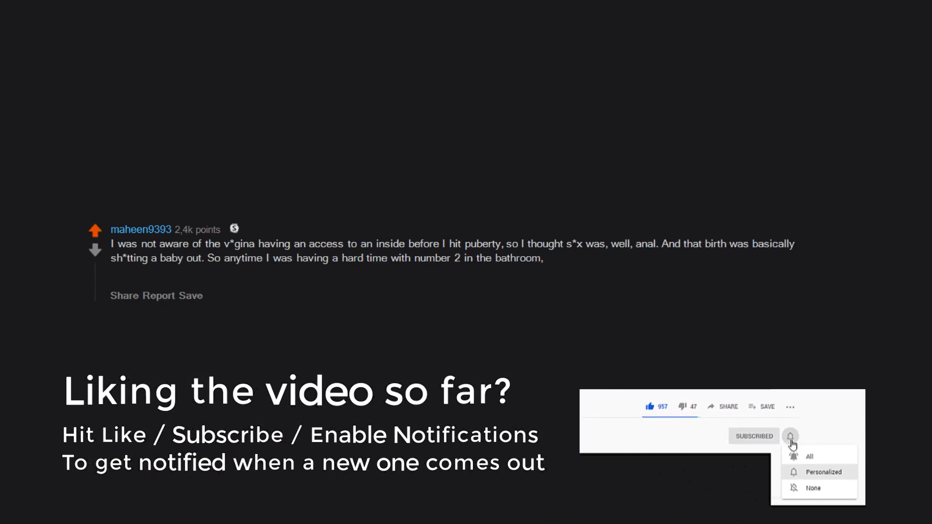
click(791, 437)
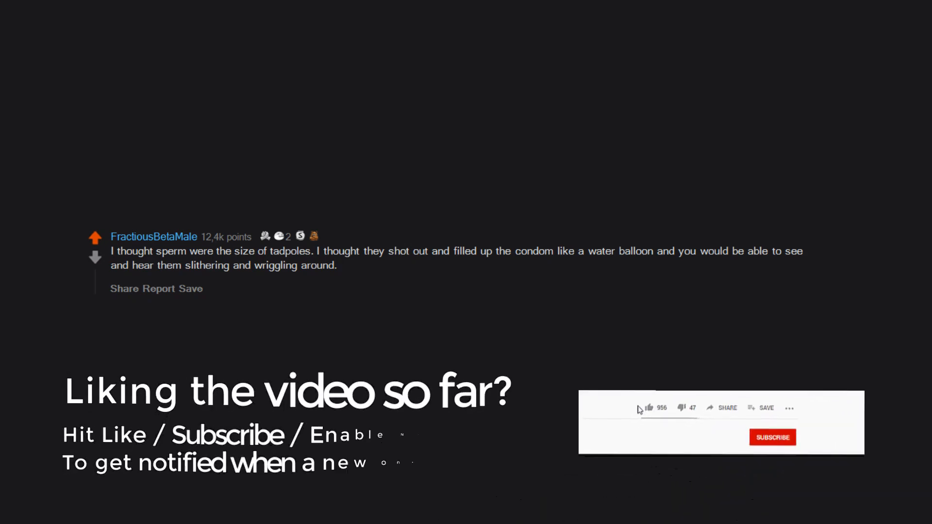
click(649, 408)
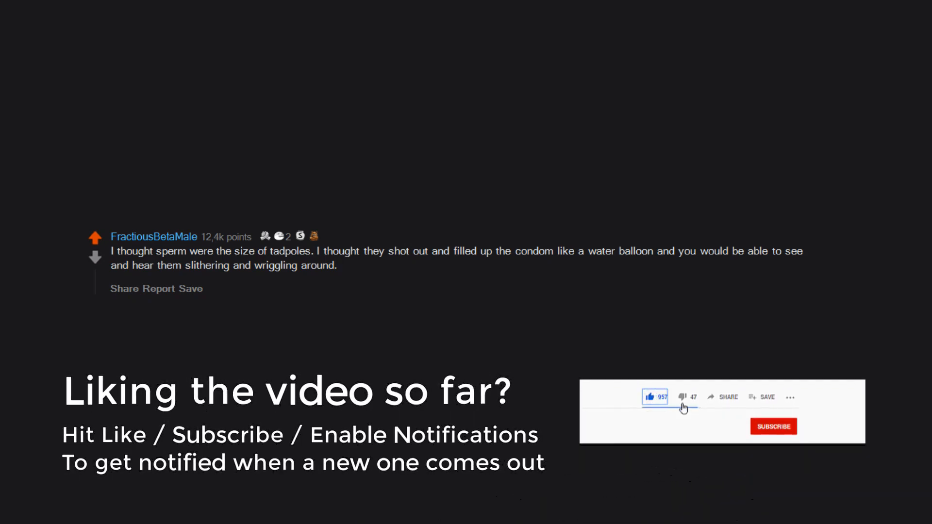
click(773, 427)
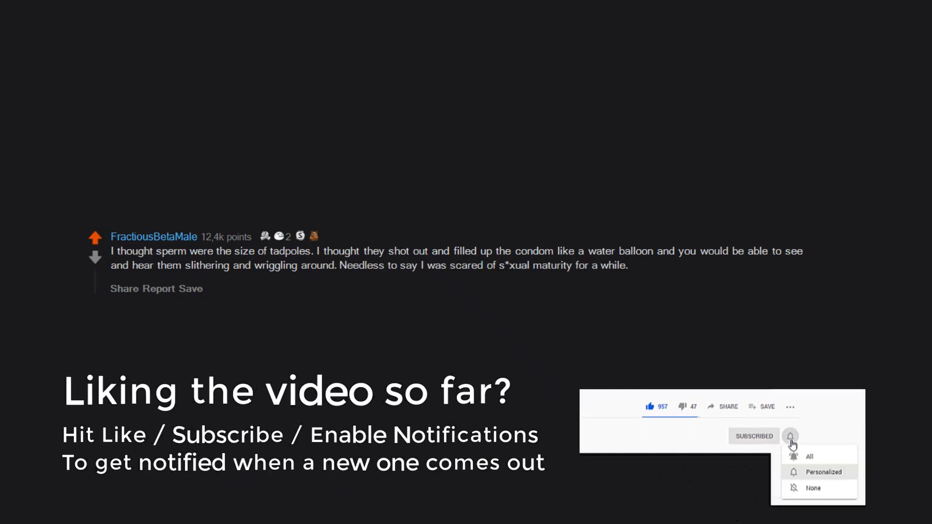
click(791, 438)
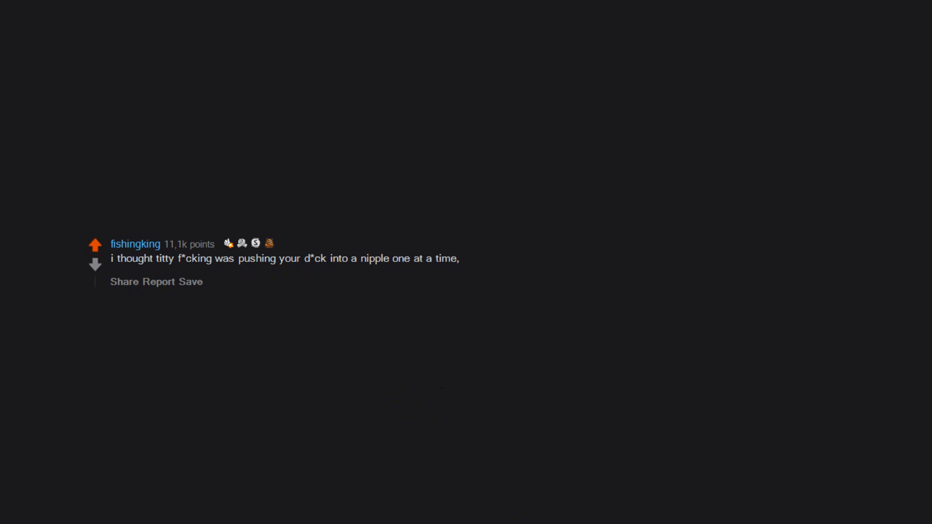
text(back and fourth)
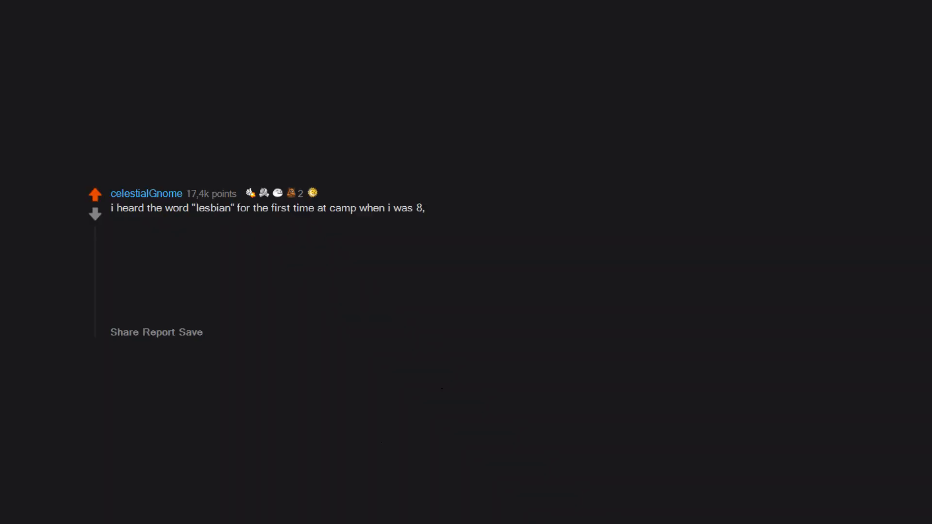
text(and when i asked what it meant i was told that it was ")
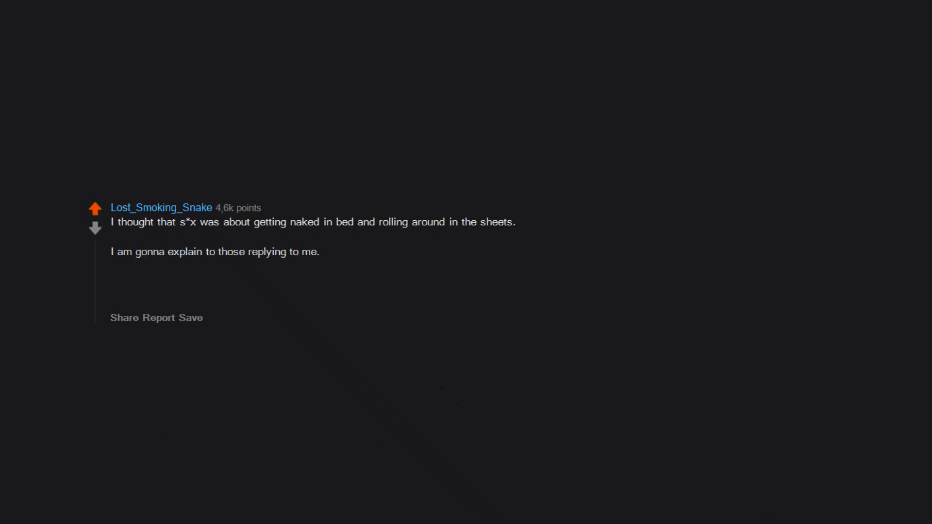
text(When I was a kid,)
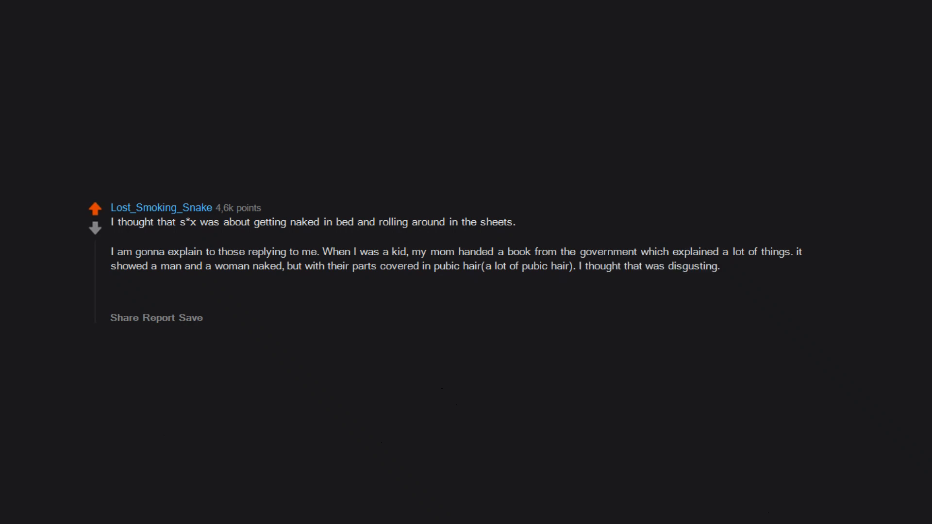
text(BUT, one day,)
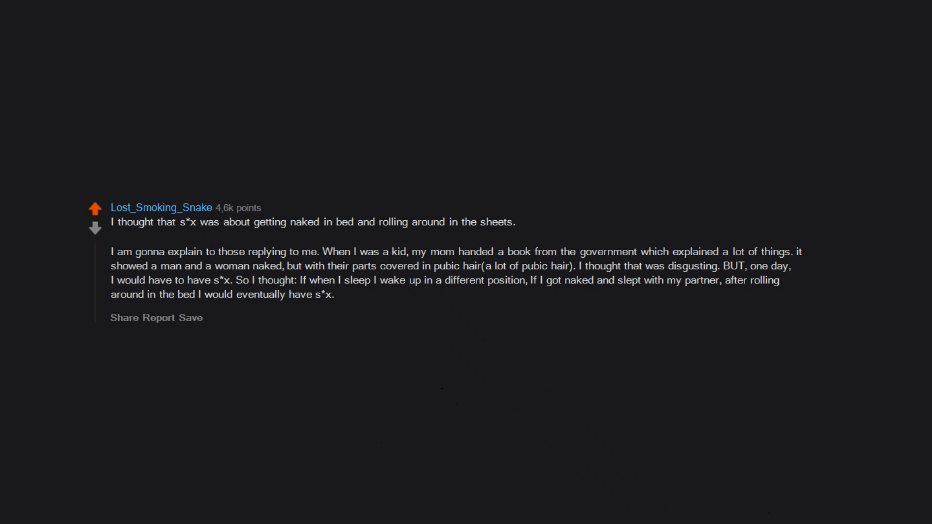
text(This way,)
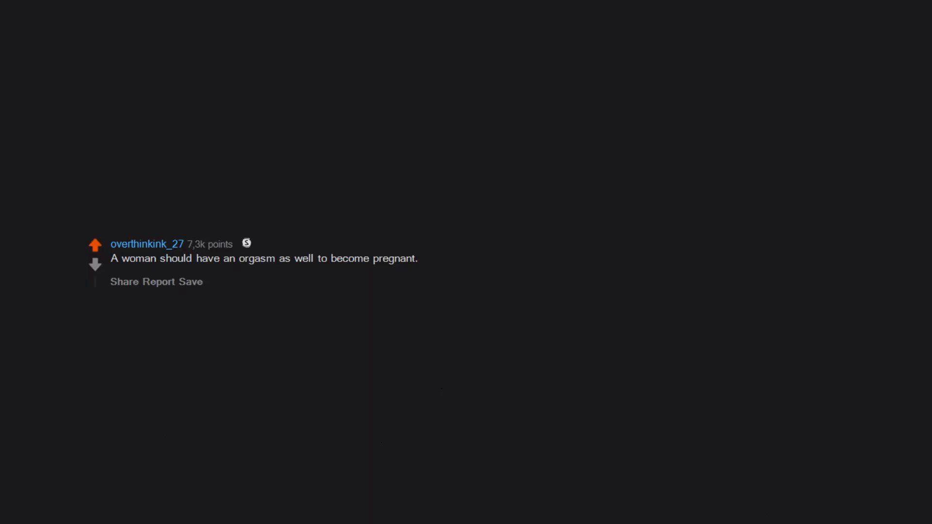
text(But in hindsight,)
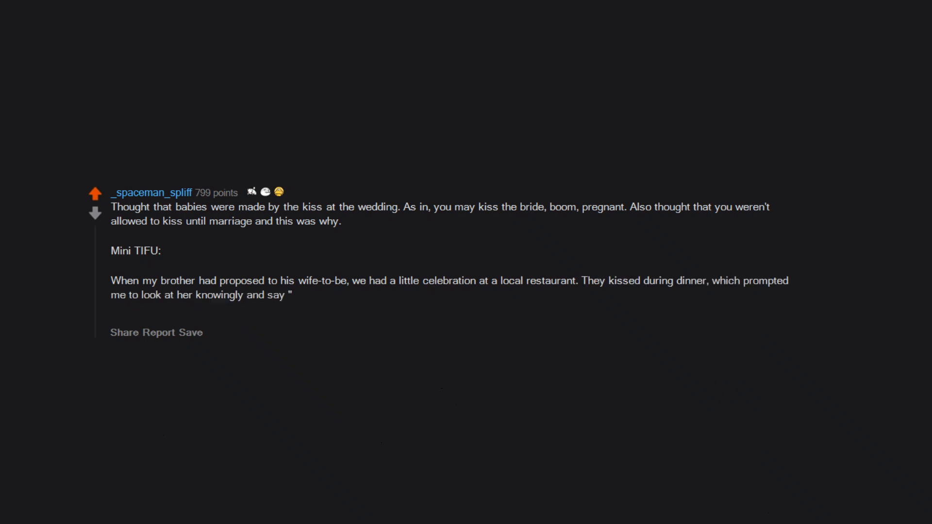
text(good thing you're on those pills huh,)
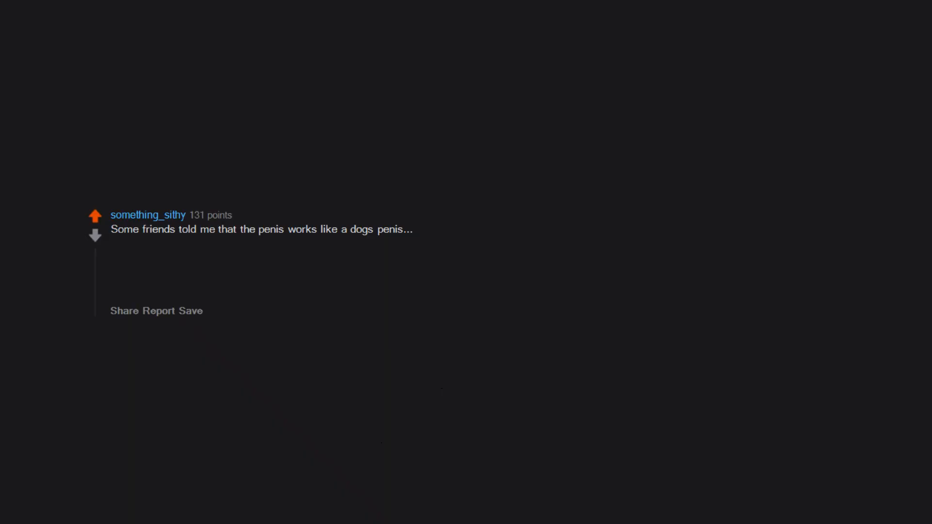
text(i.e. there is a smaller penis which is supposed to come out of the penis sac. I)
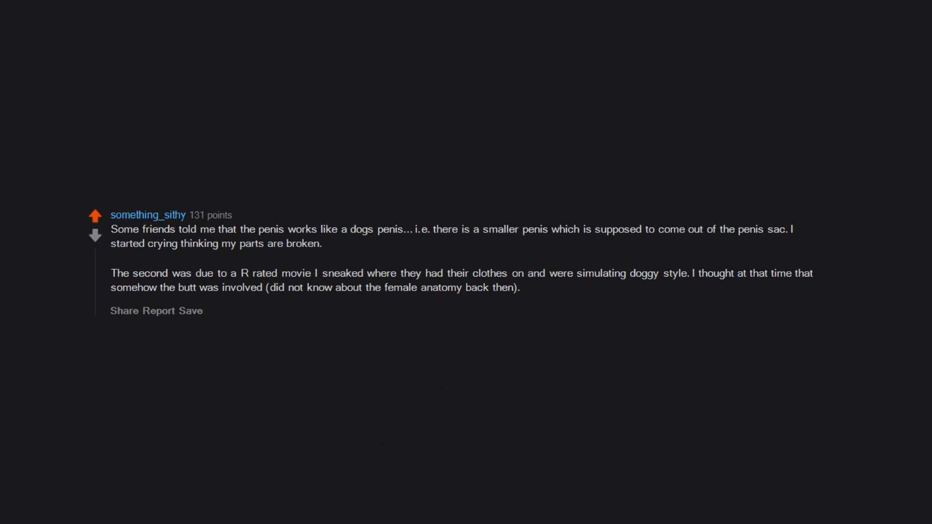
text(Obsessed with butts ever since.)
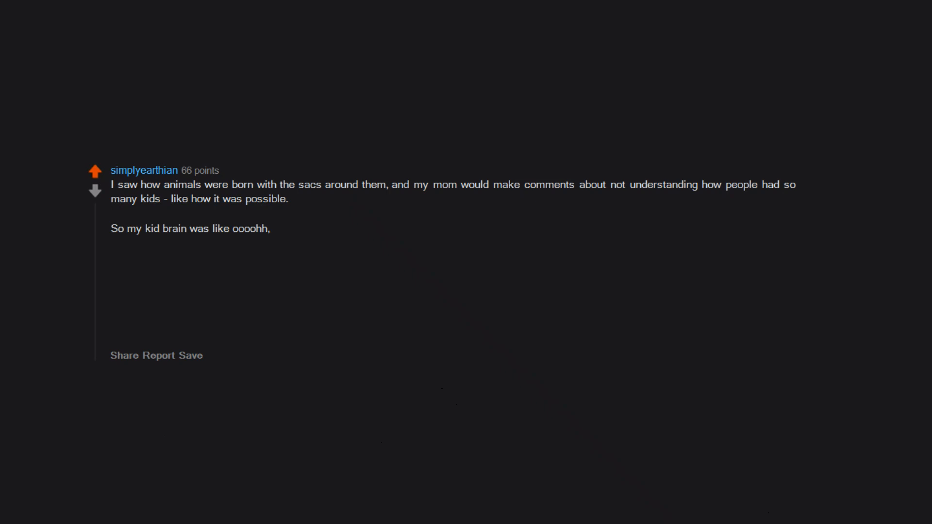
text(everytime you have a kid your v*gina gets shorter and shorter because part of it is used to cover that baby ()
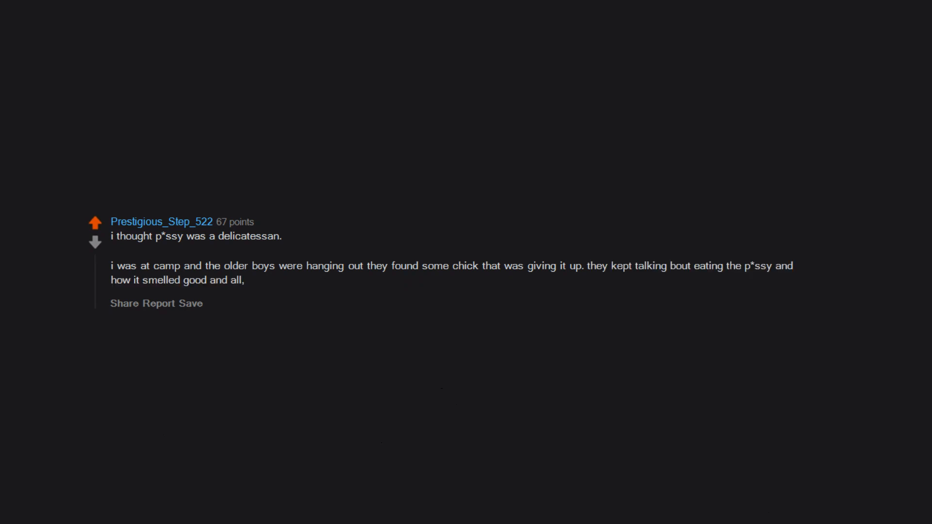
text(i had no idea what a p*ssy was)
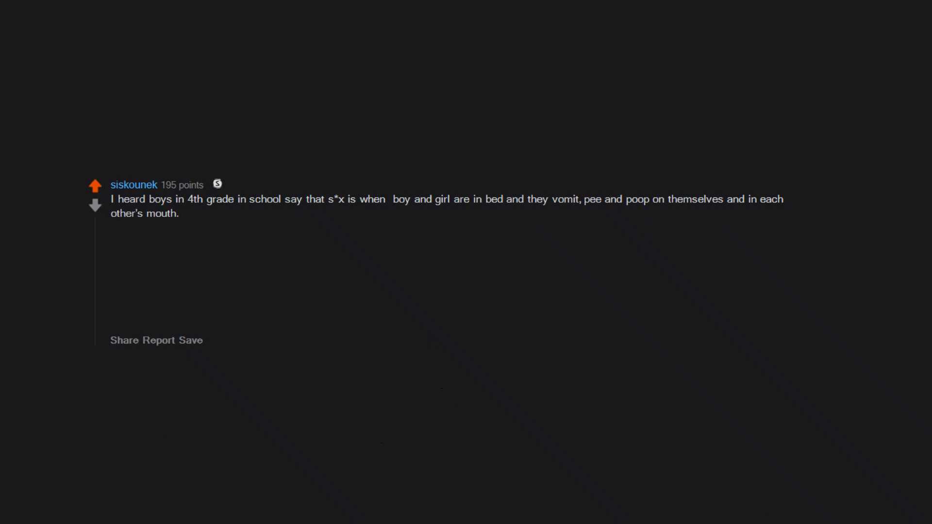
text(Until 6th grade I actually thought this was true.)
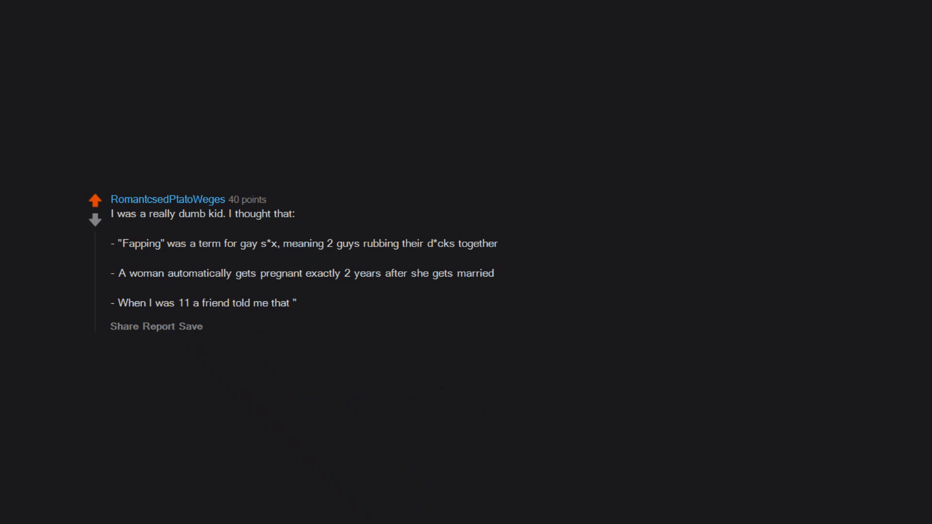
text(porn)
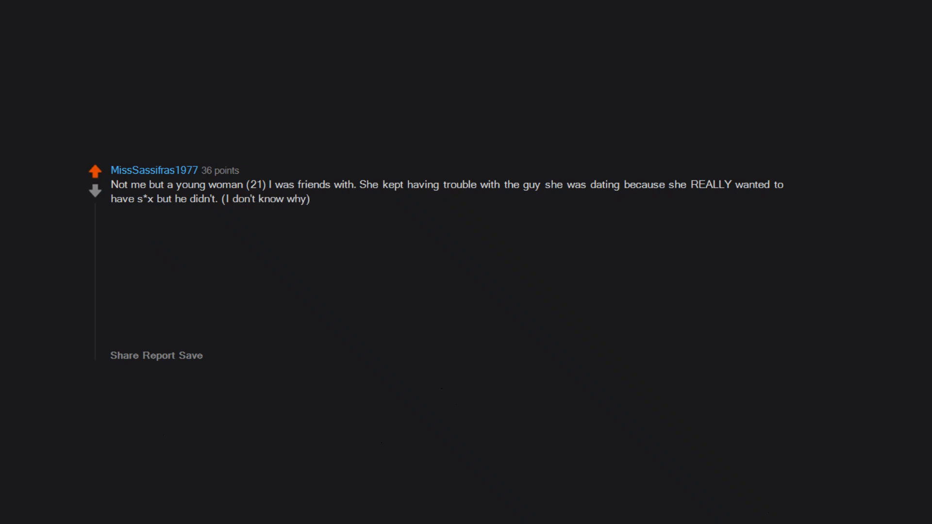
scroll(down, 3)
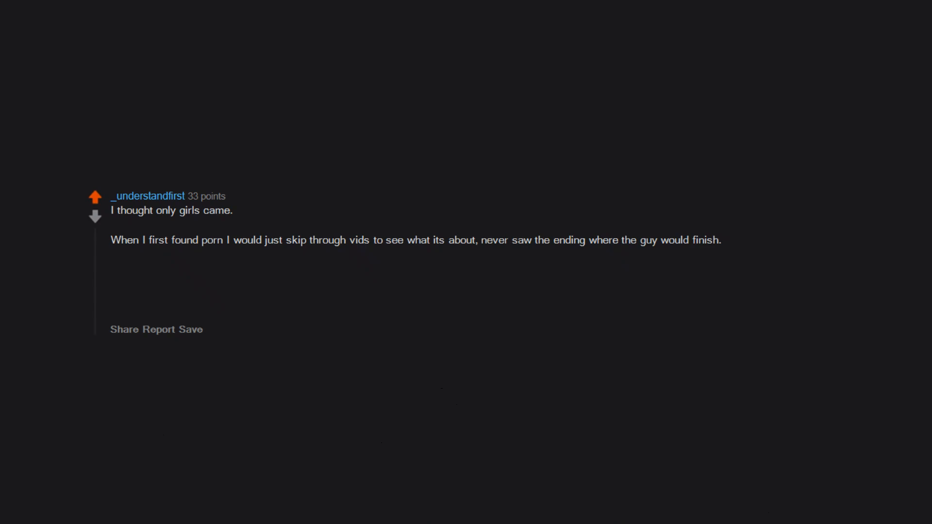
text(Coincidentally,)
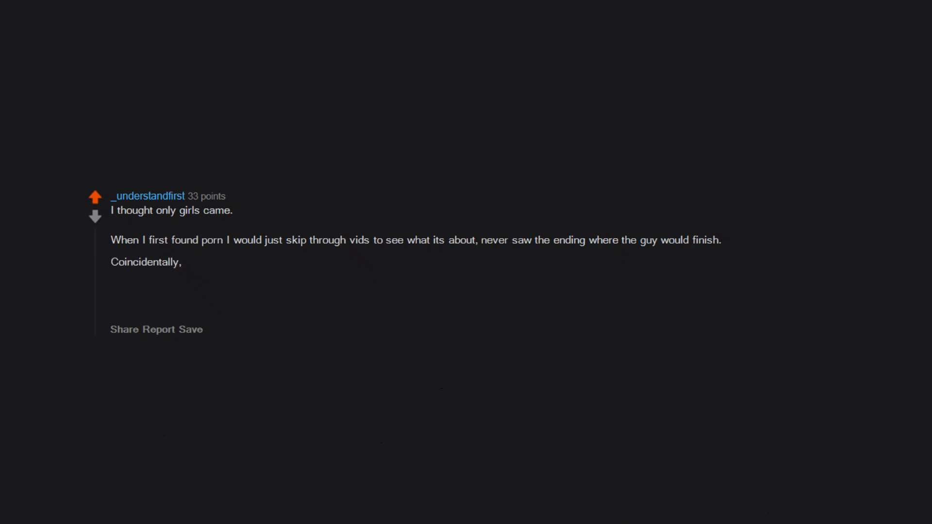
text(the only video that I actually watched the ending of,)
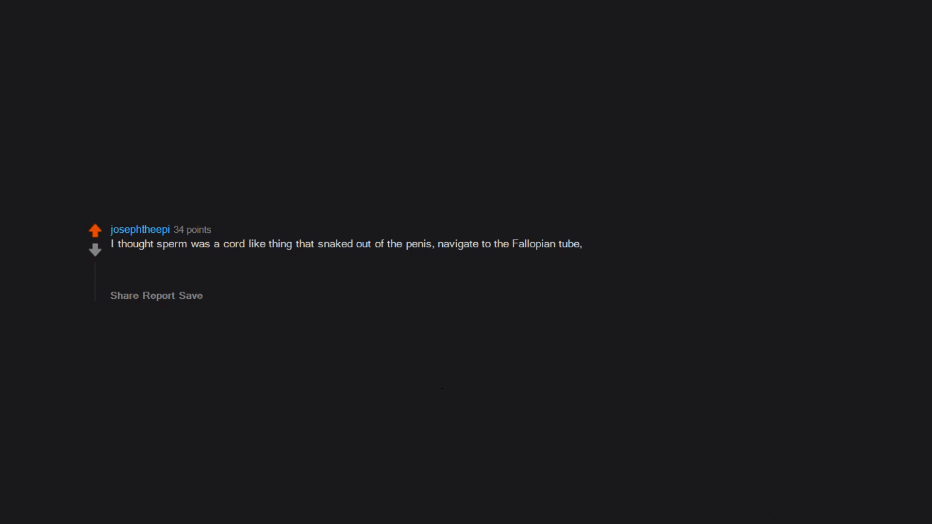
text(and touched the egg,)
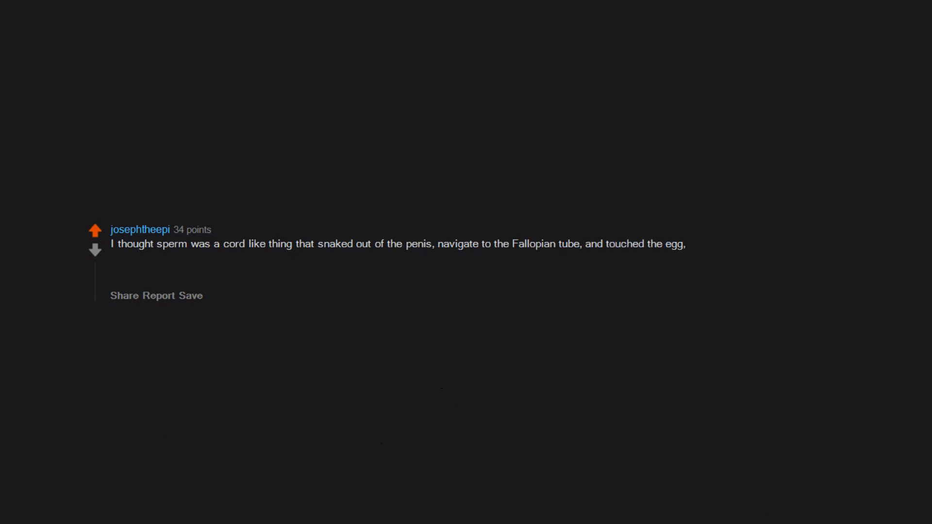